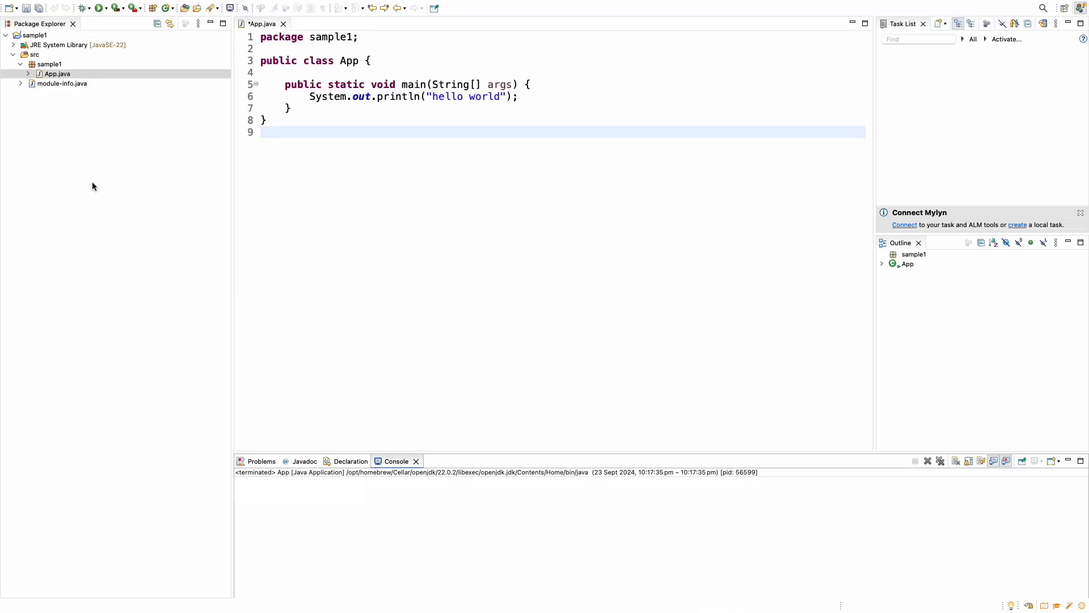
- Save App.java and run it so 'hello world' prints in the console
click(101, 7)
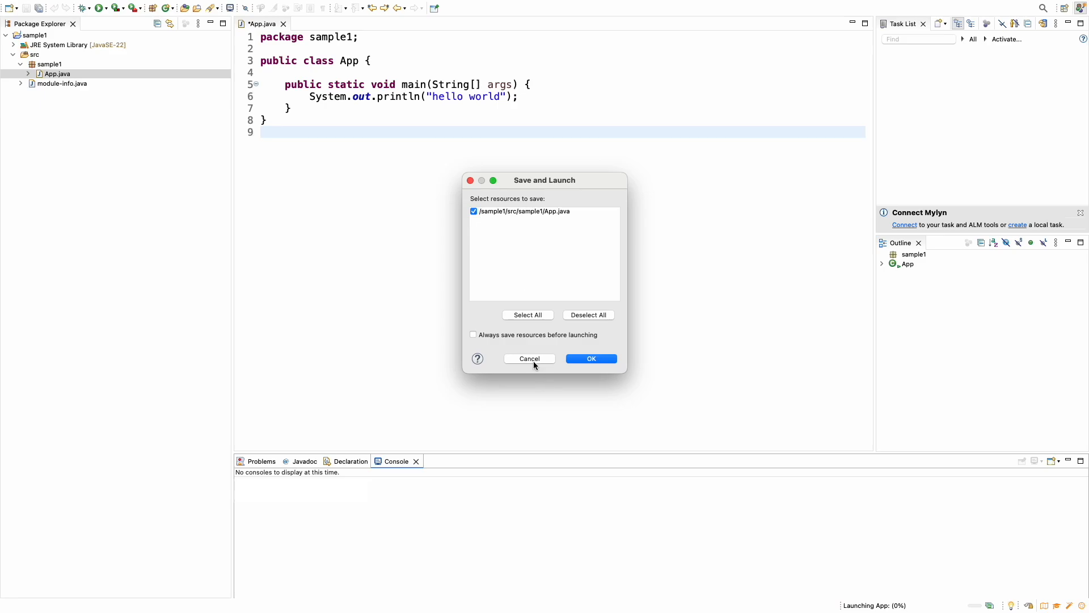
click(590, 359)
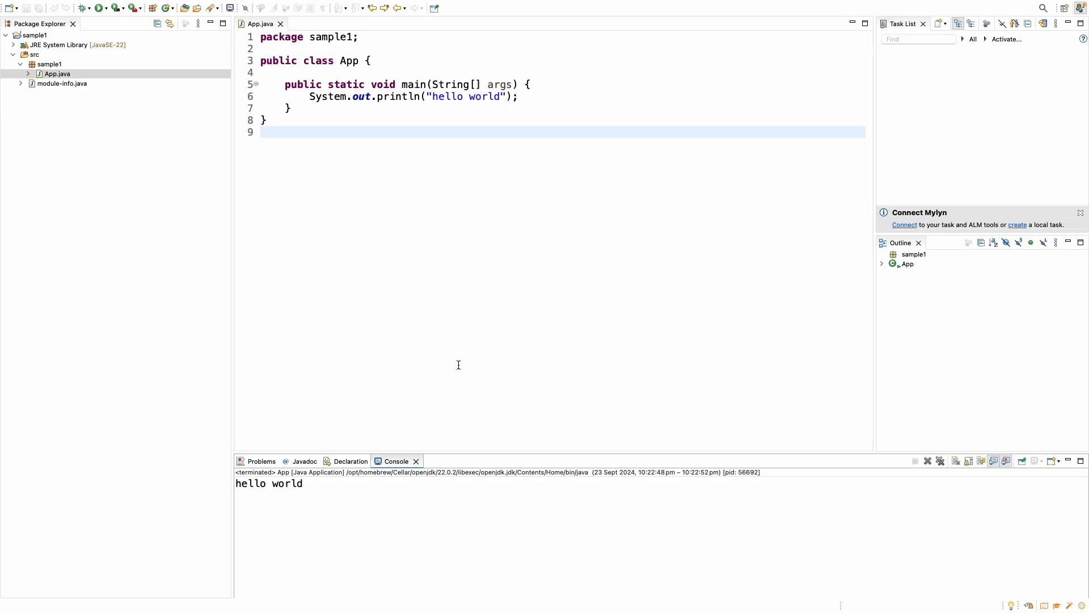
mouse_move(344, 477)
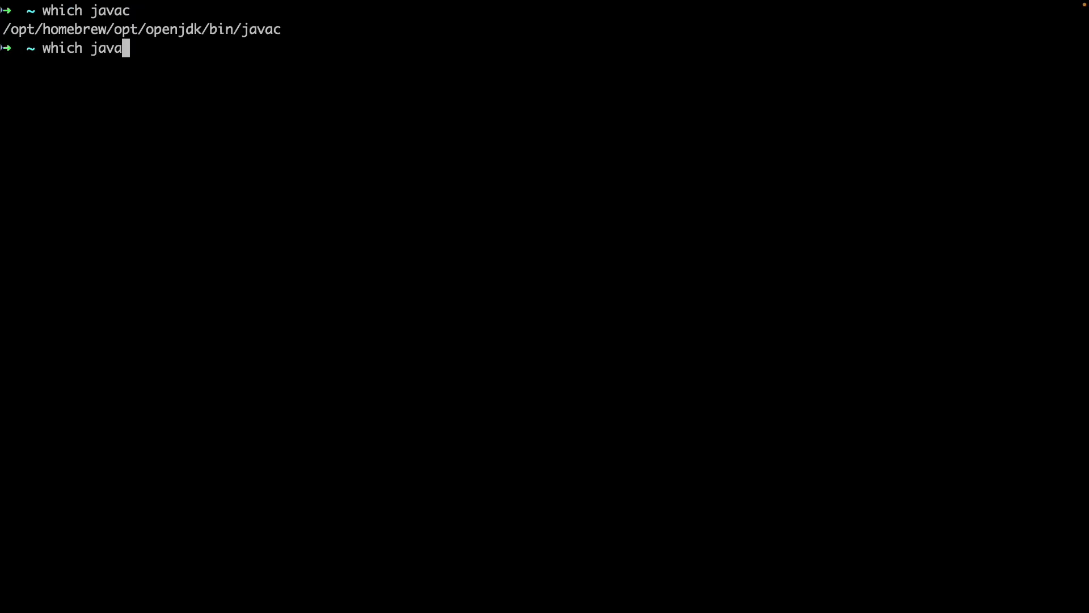
- Look up where the java executable is installed with 'which java'
key(Return)
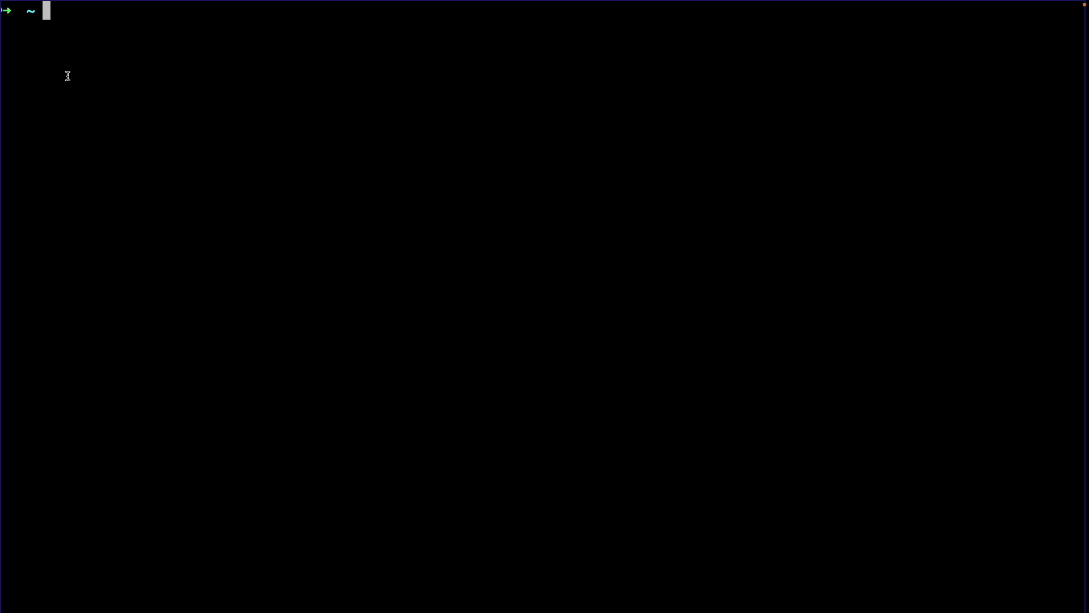
- Create the src/com/sohamkamani package folder and edit HelloWorld.java in vim
text(mkdir -p)
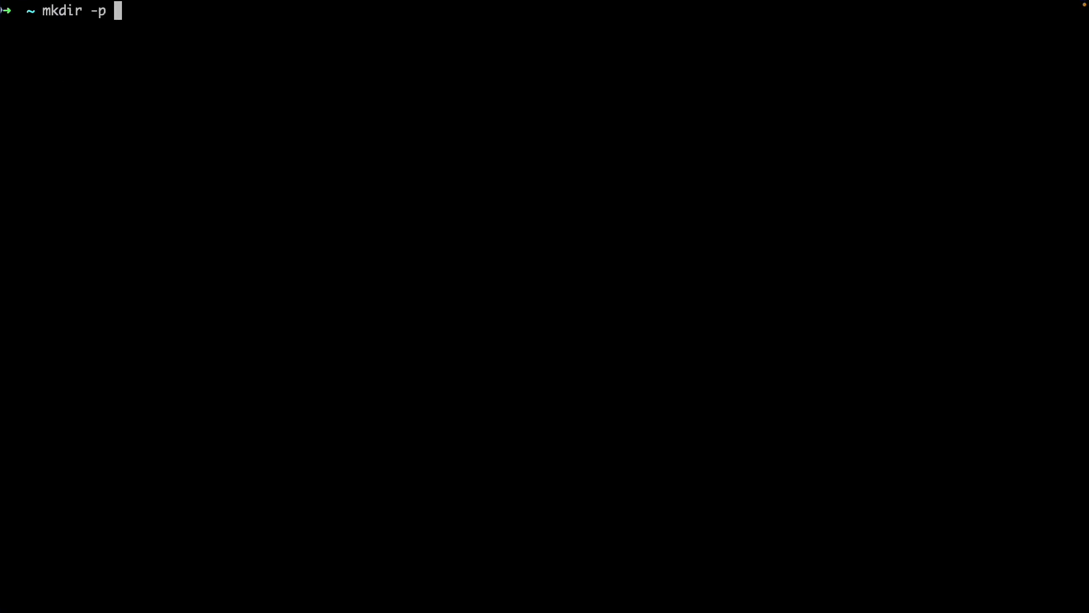
text(src/com/)
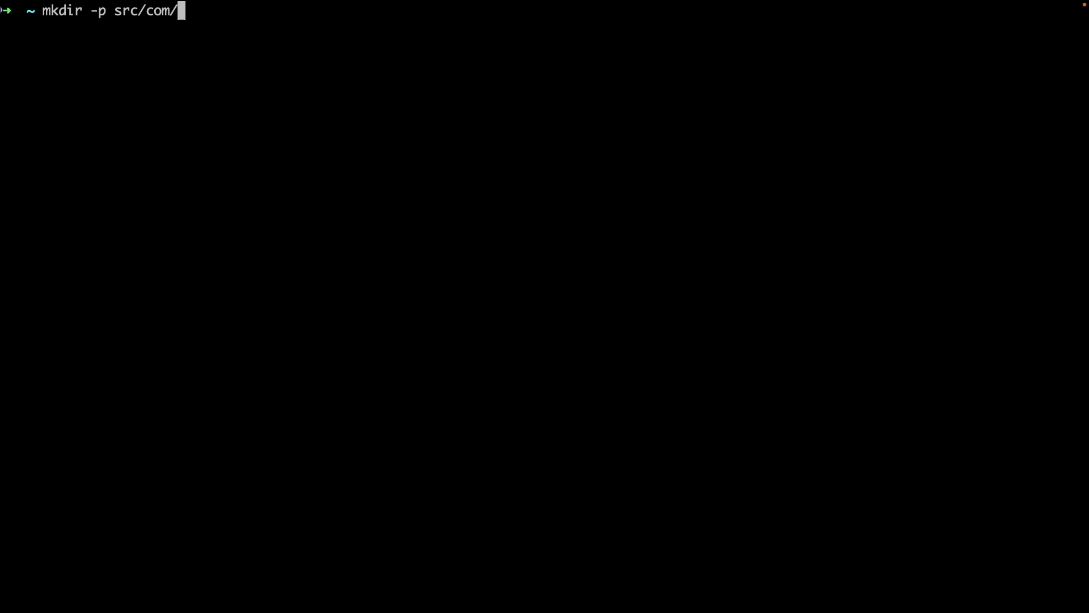
text(sohamkamani)
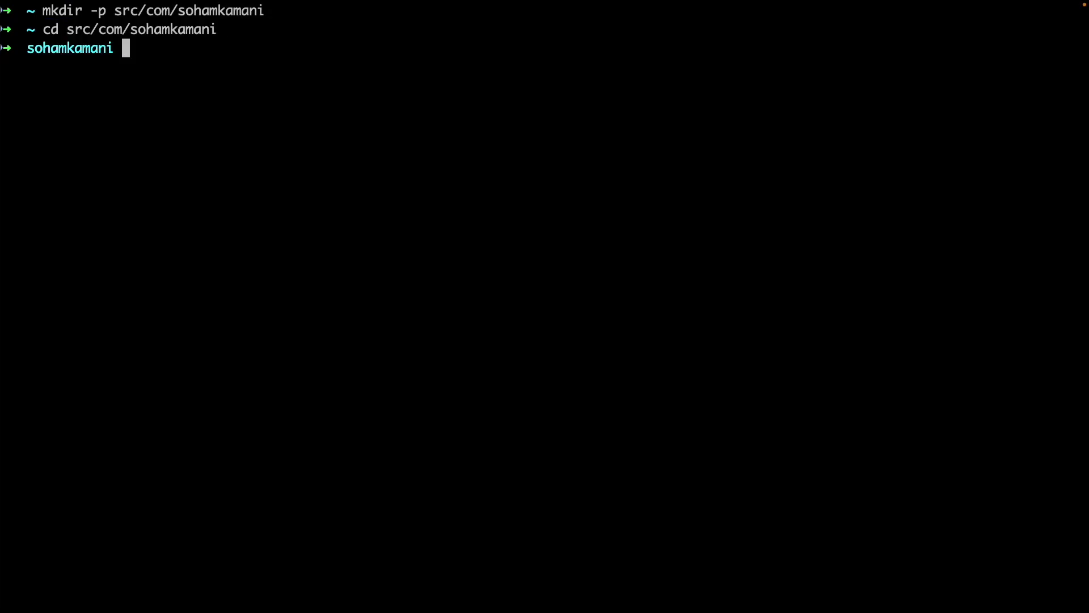
text(vim HelloWorld.java)
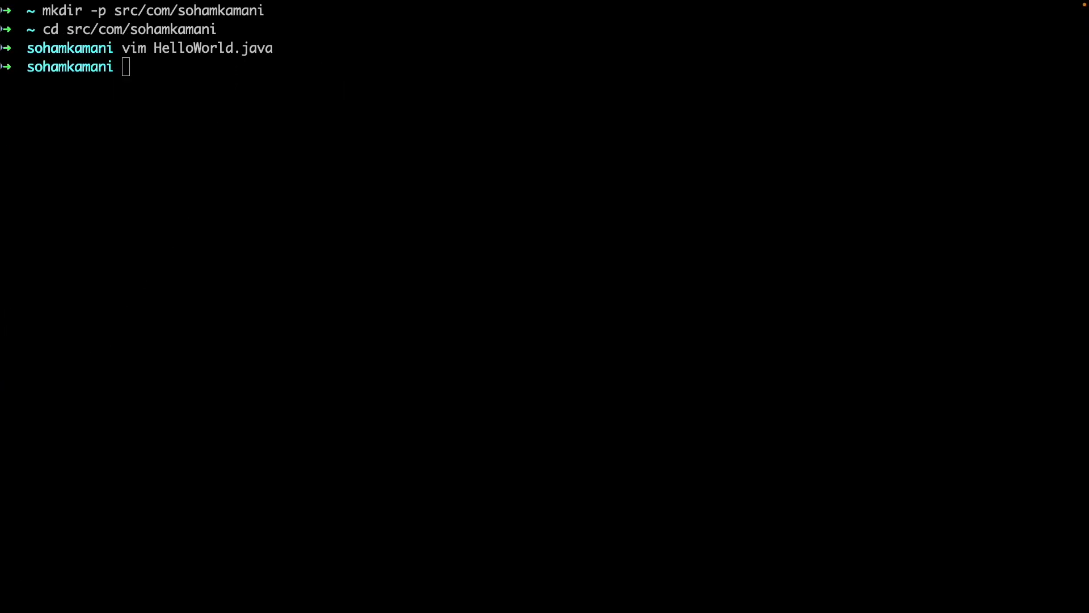
- Compile HelloWorld.java with javac to produce HelloWorld.class
text(javac HelloWorld.java)
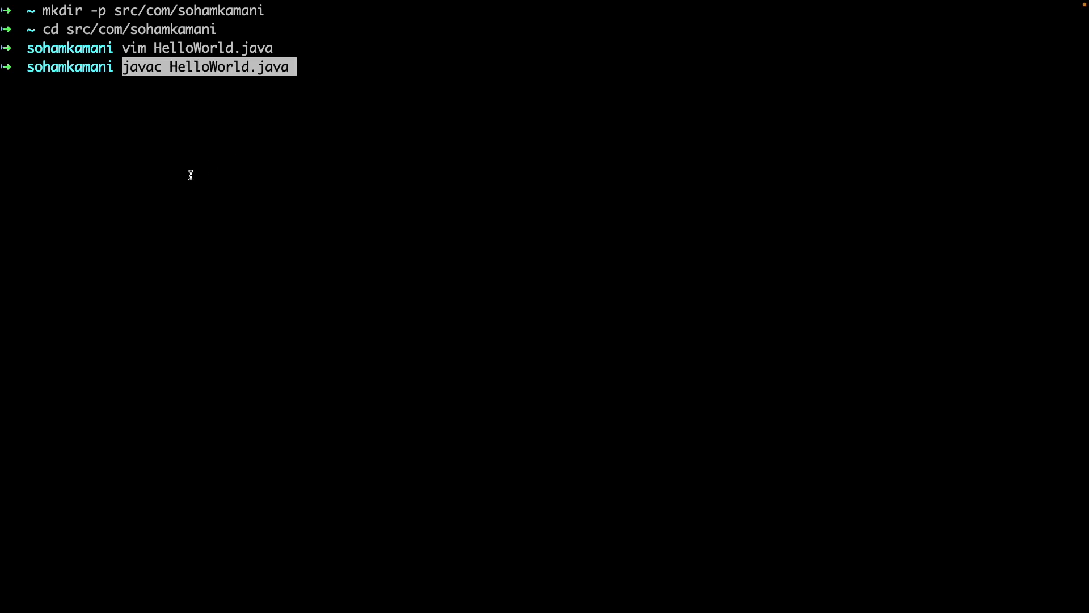
key(Return)
text(ls)
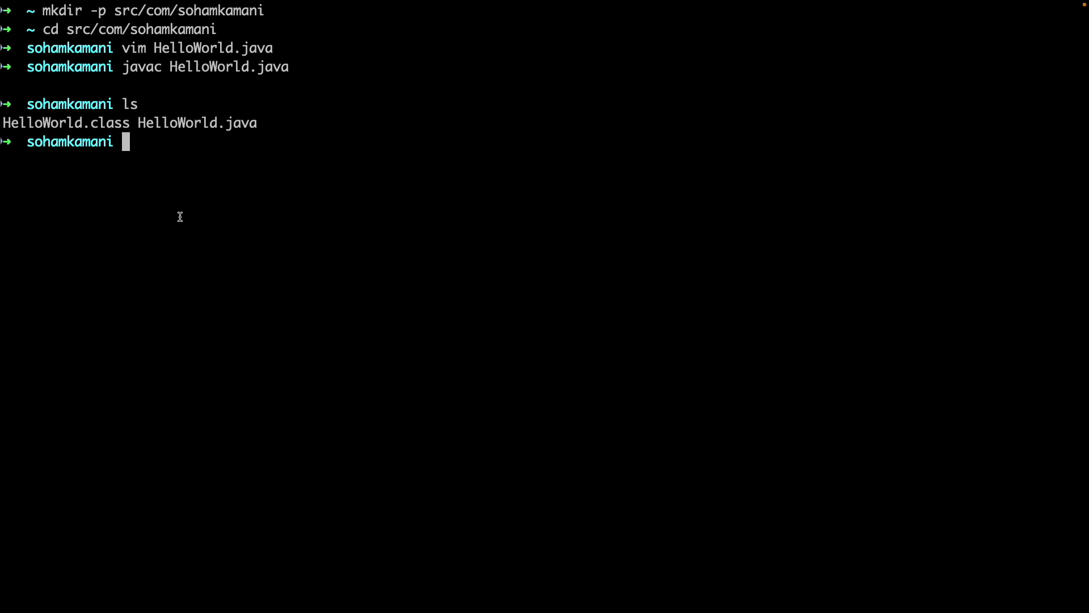
- Disassemble HelloWorld.class into bytecode instructions with 'javap -c'
text(javap -c HelloWorld.class)
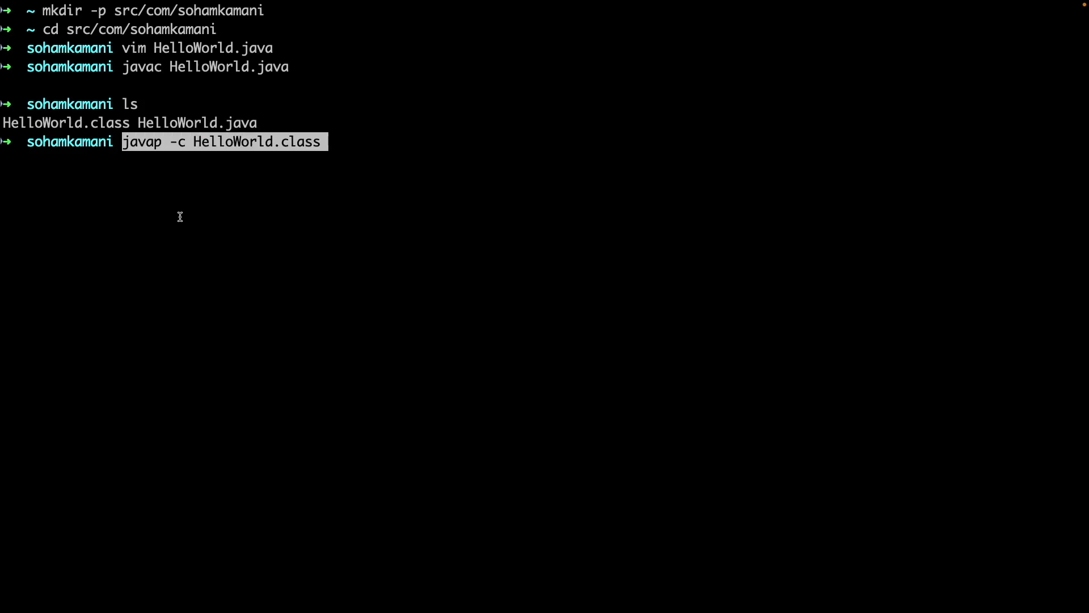
key(Return)
text(cd ..)
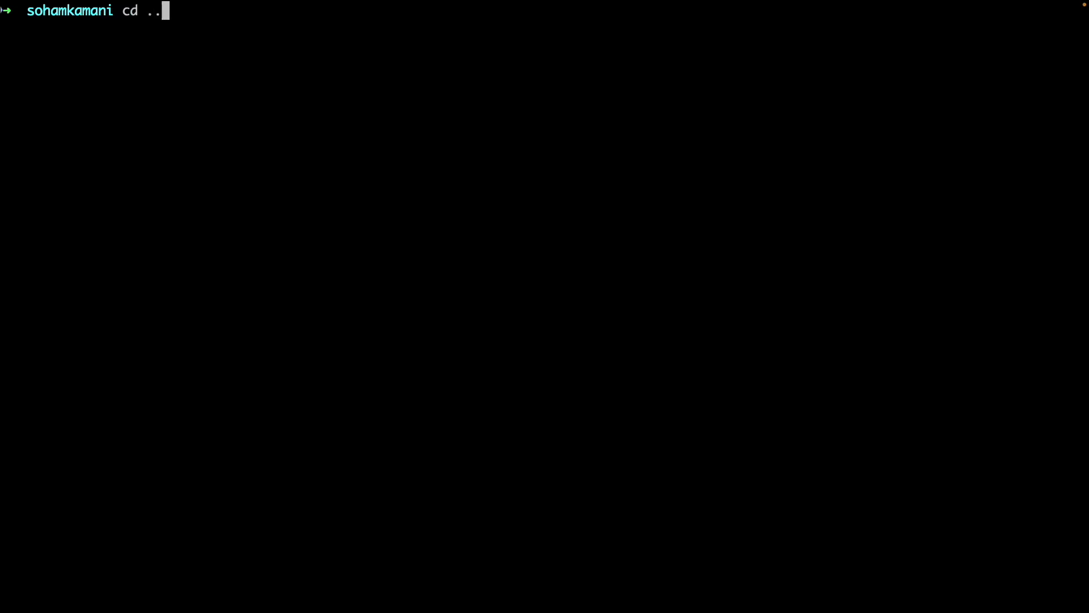
- Move up to src and run com.sohamkamani.HelloWorld, printing 'Hello World!'
key(Return)
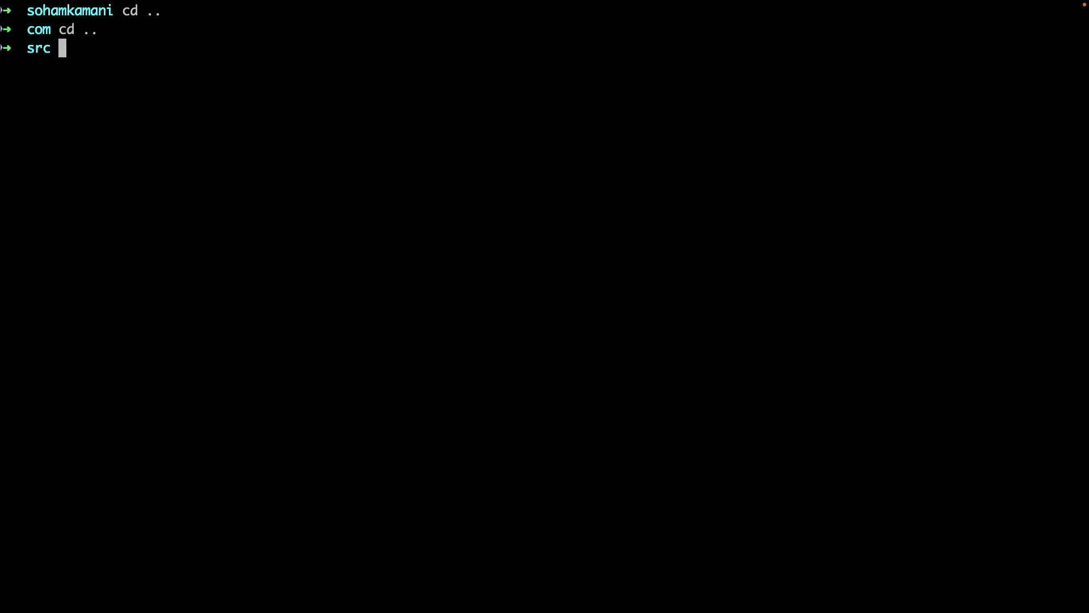
text(java com)
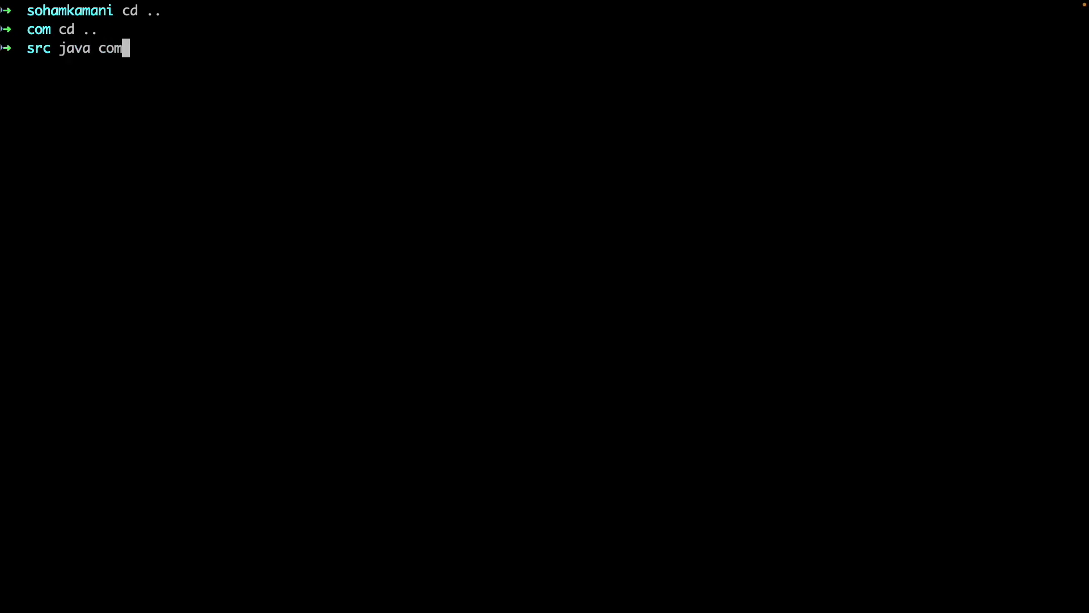
text(.sohamkamani.H)
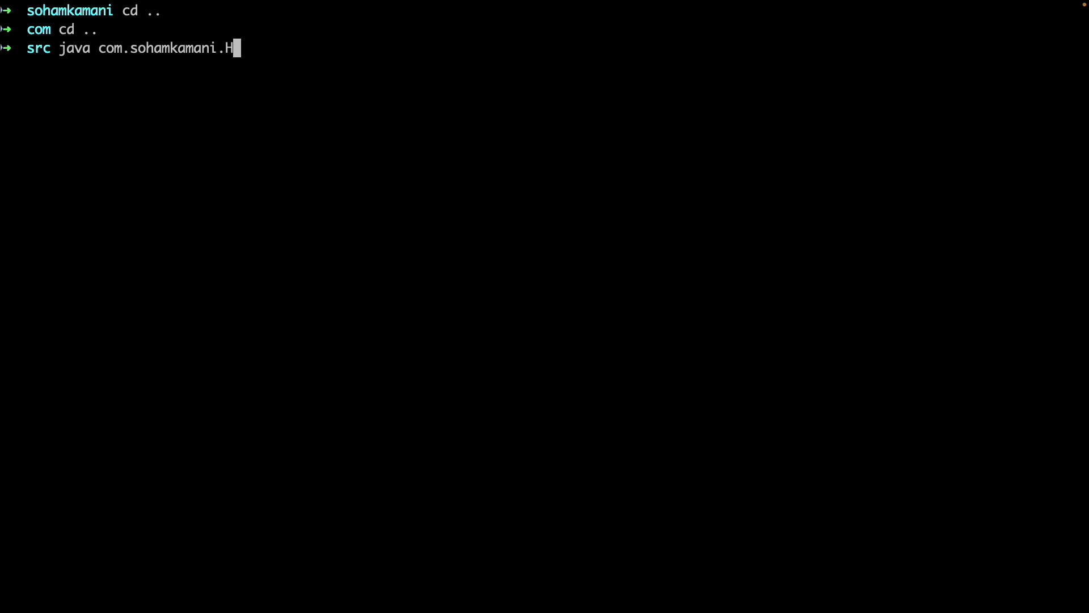
text(elloWorld)
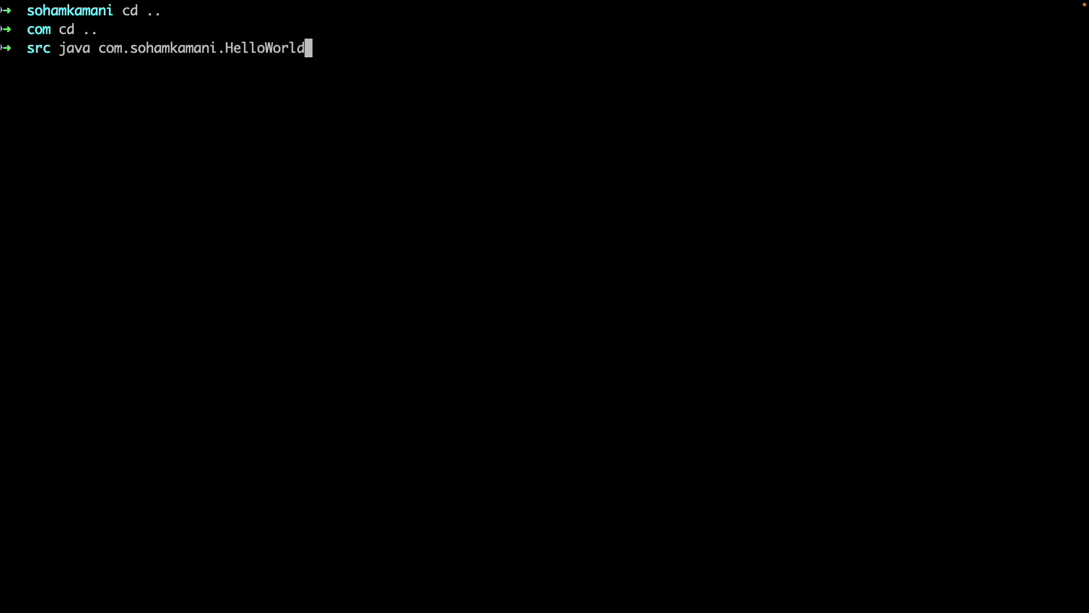
key(Return)
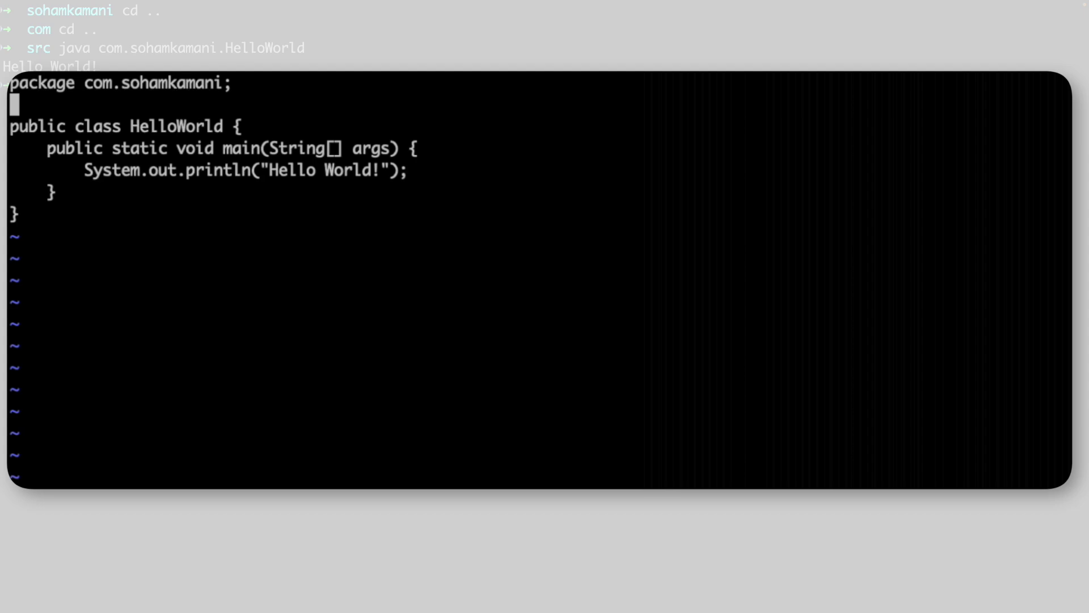
double_click(245, 170)
text(which javadoc)
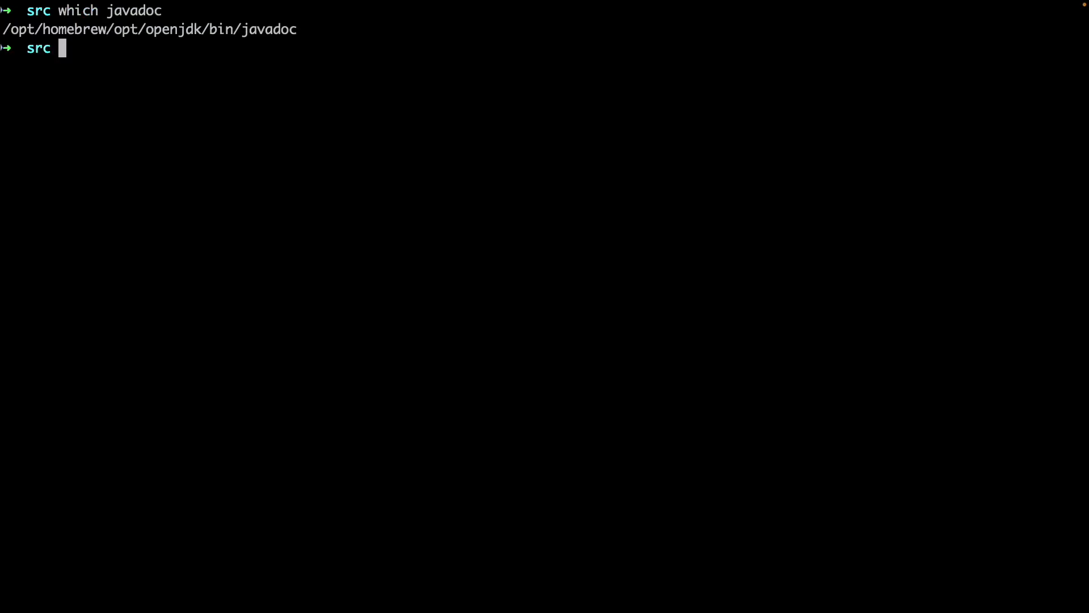
- Launch jshell, the interactive Java shell, from the src folder
text(jshell)
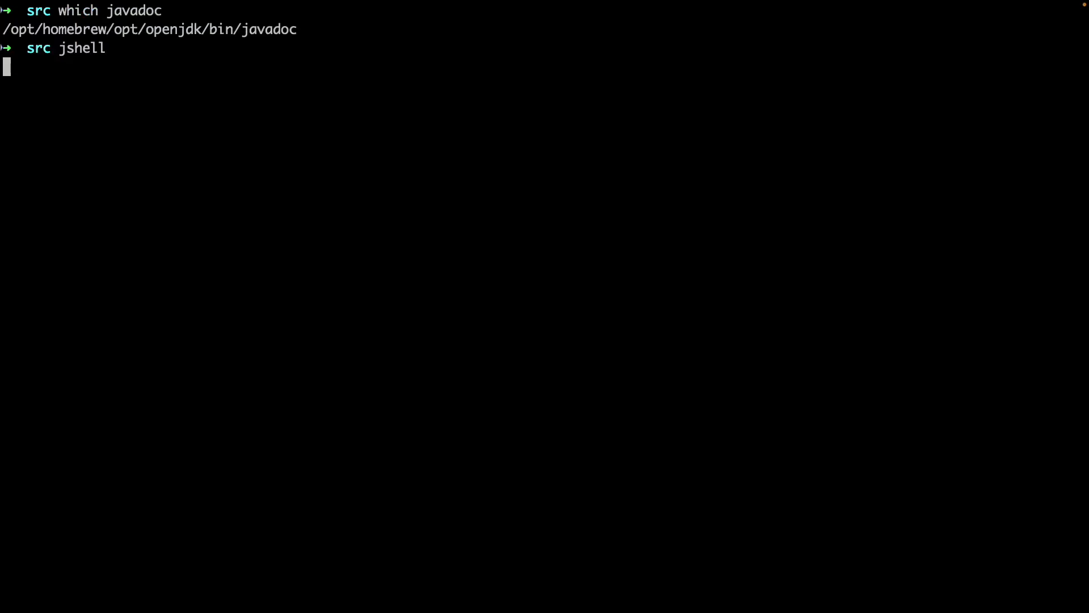
key(Return)
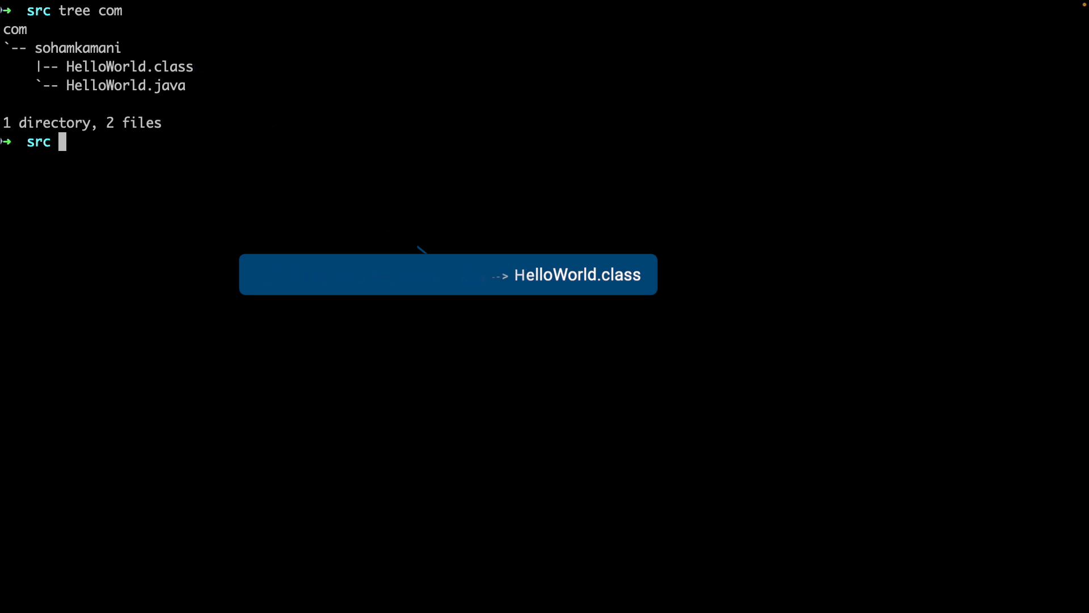
- Rerun 'java com.sohamkamani.HelloWorld' from src to print 'Hello World!'
text(java com)
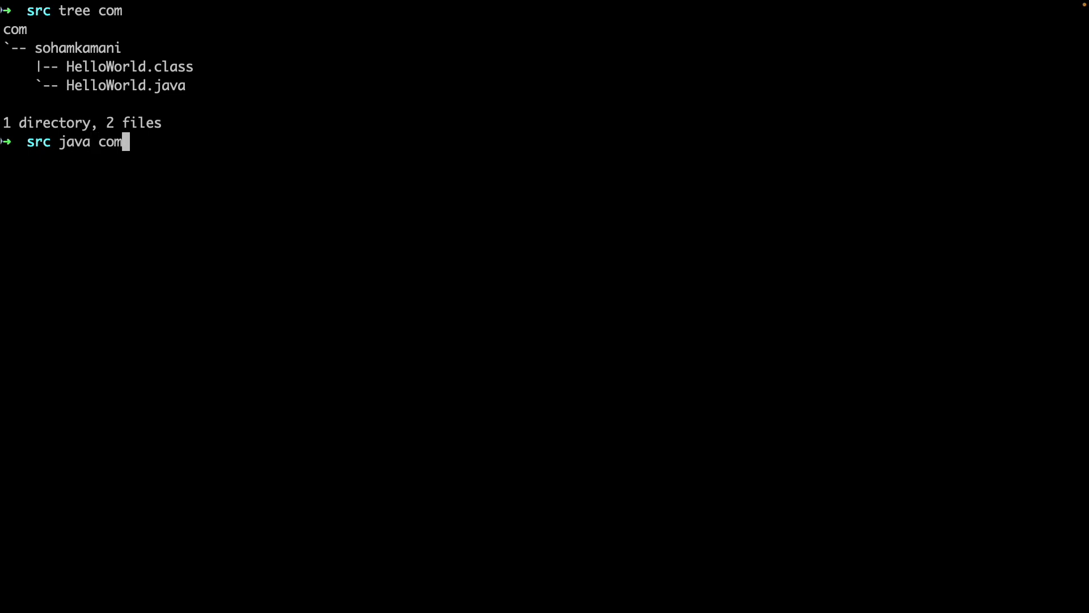
text(.sohamkamani.HelloWorld)
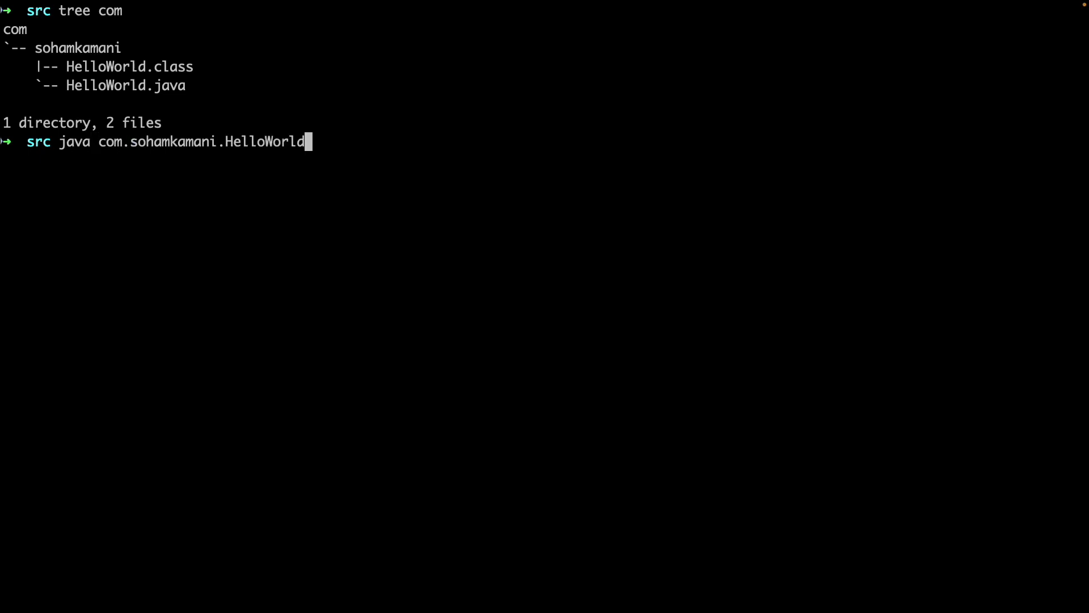
key(Return)
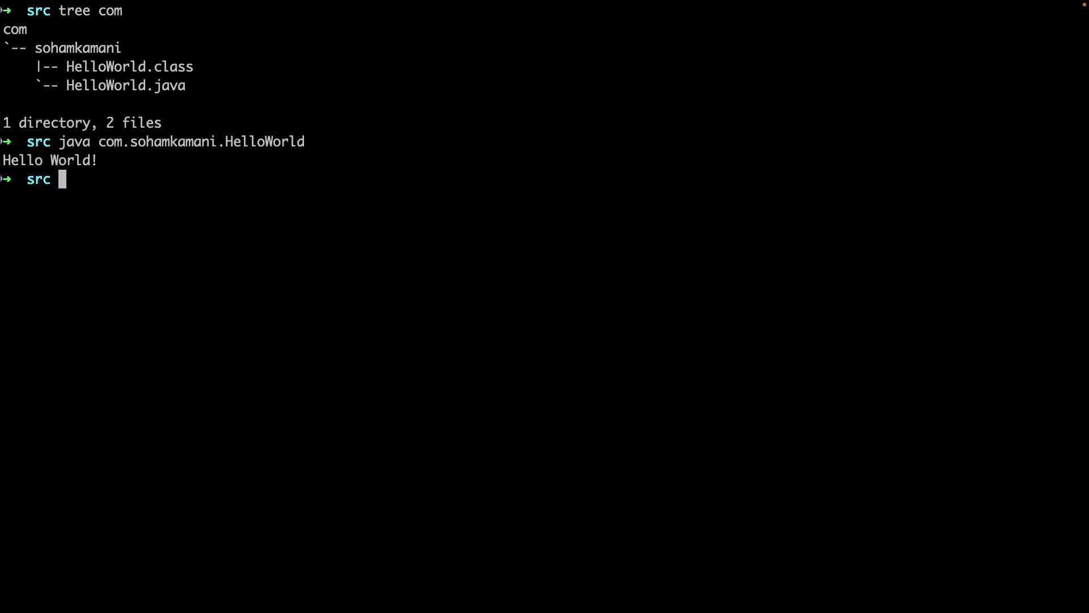